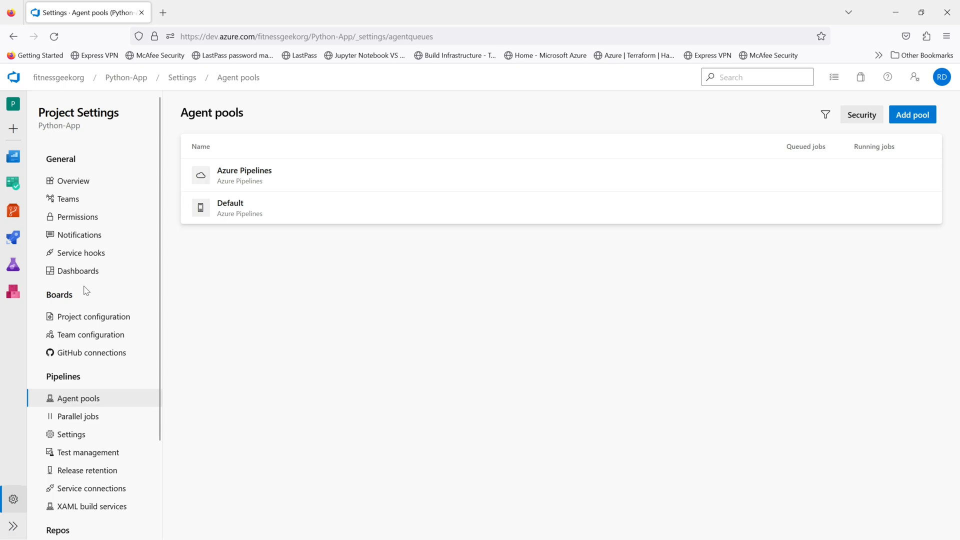
pyautogui.moveTo(85, 290)
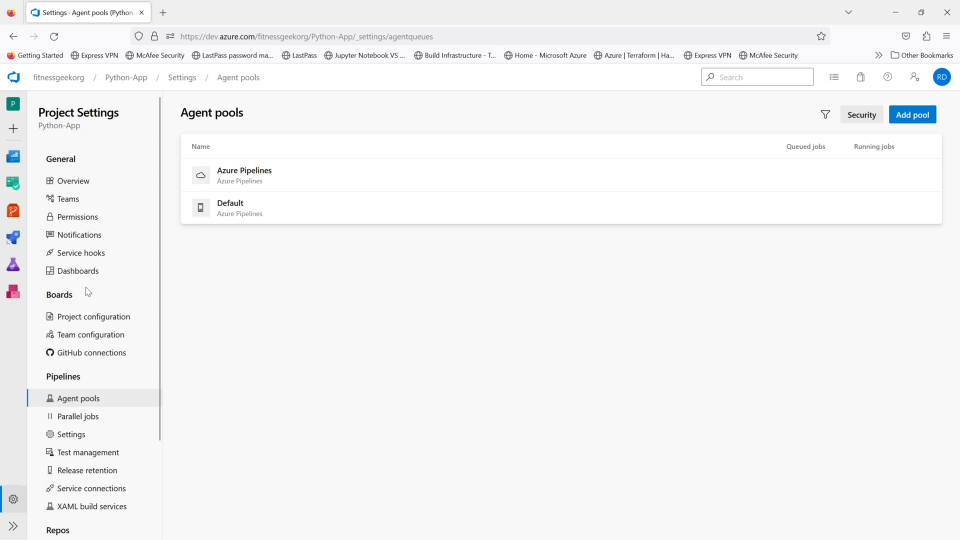
pyautogui.moveTo(223, 305)
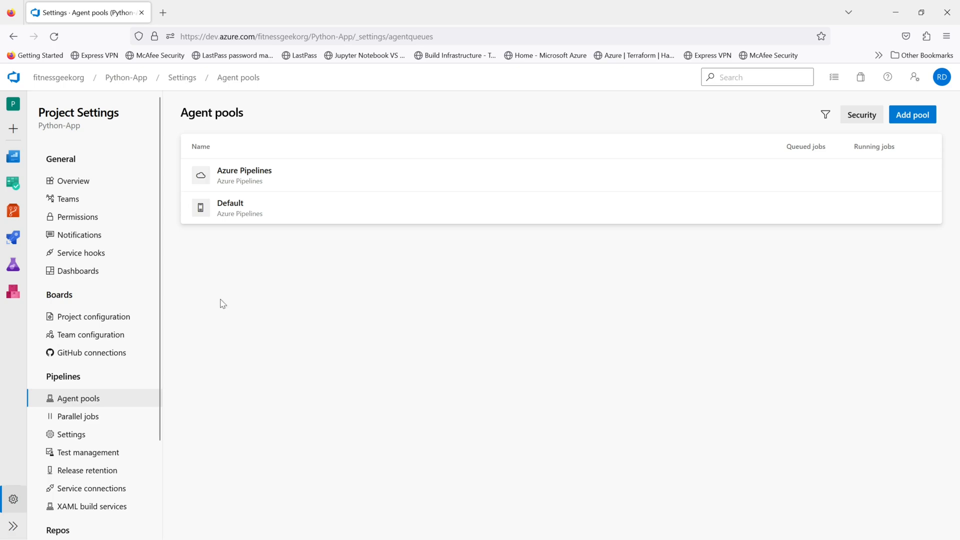
pyautogui.moveTo(301, 290)
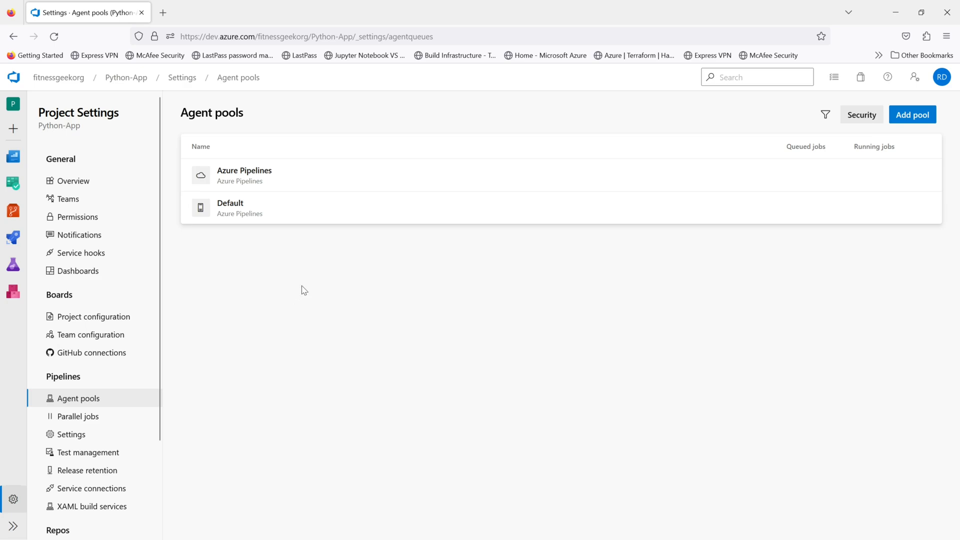
pyautogui.moveTo(307, 283)
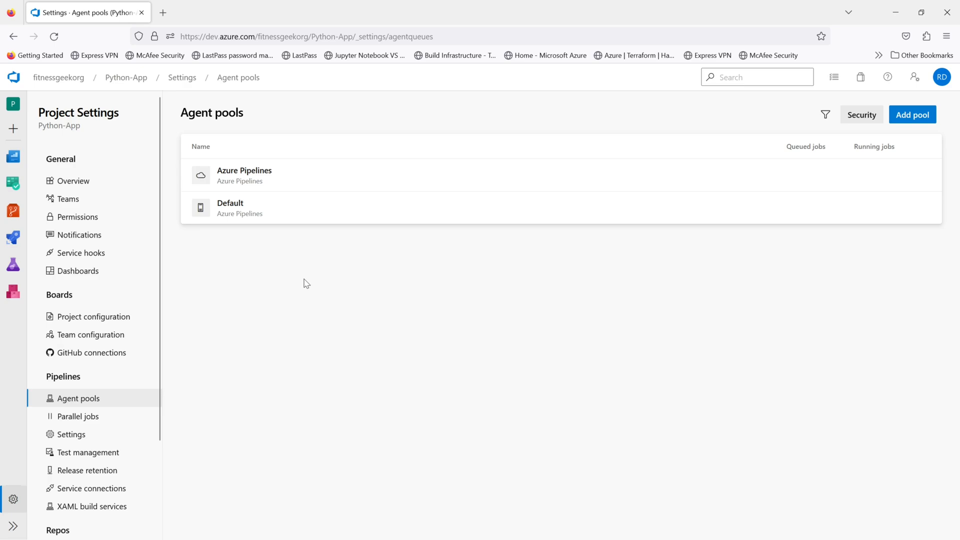
pyautogui.moveTo(294, 338)
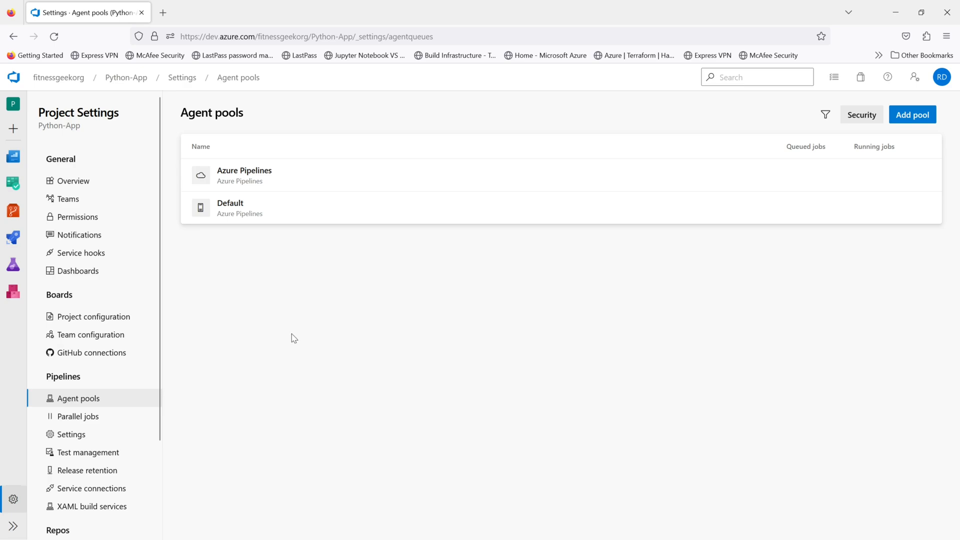
pyautogui.moveTo(178, 386)
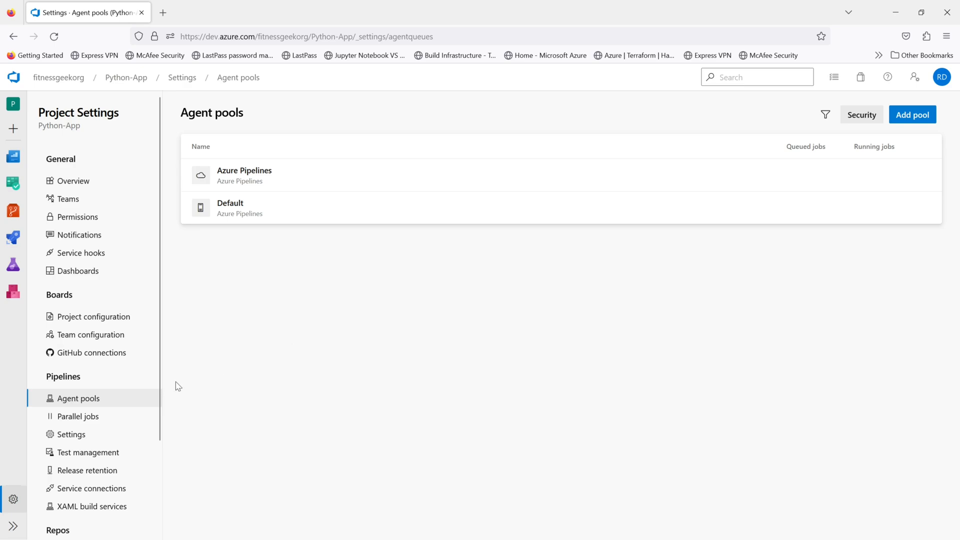
pyautogui.moveTo(121, 397)
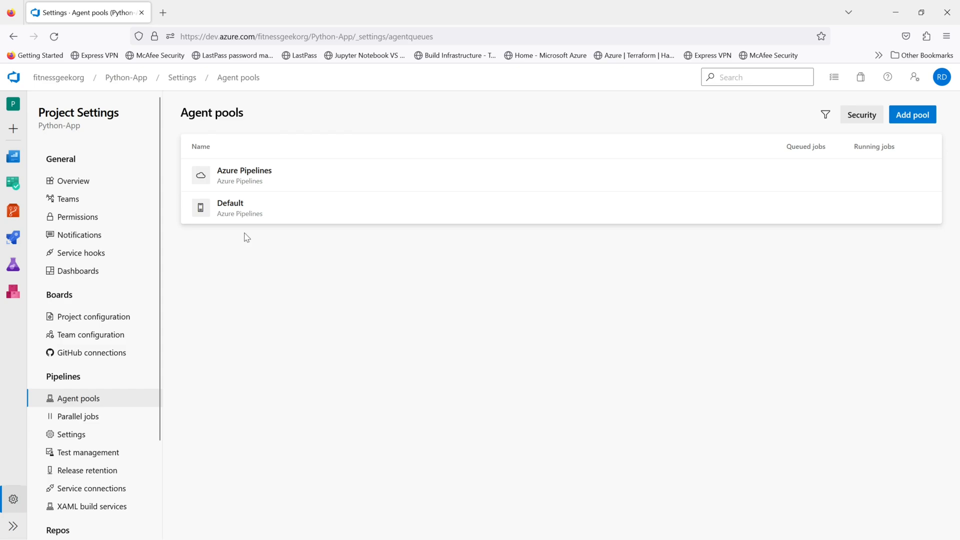
pyautogui.moveTo(260, 188)
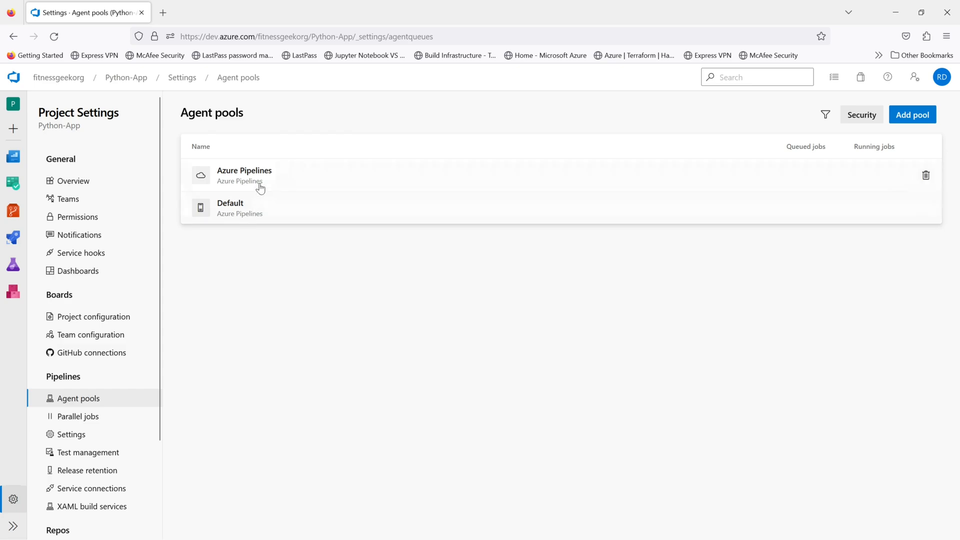
pyautogui.moveTo(244, 170)
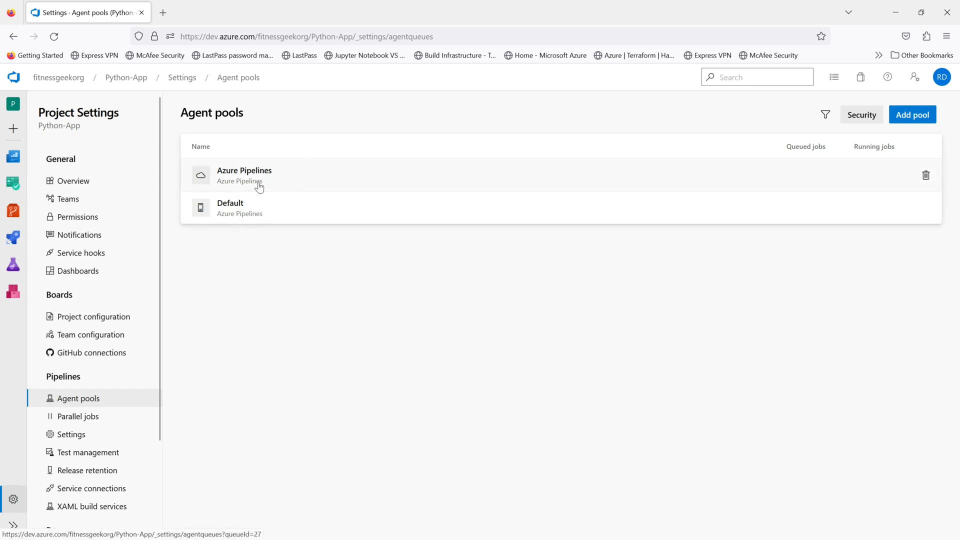
# Step: Review the Azure Pipelines hosted pool's jobs, then switch to the Default pool with no jobs run
pyautogui.click(244, 170)
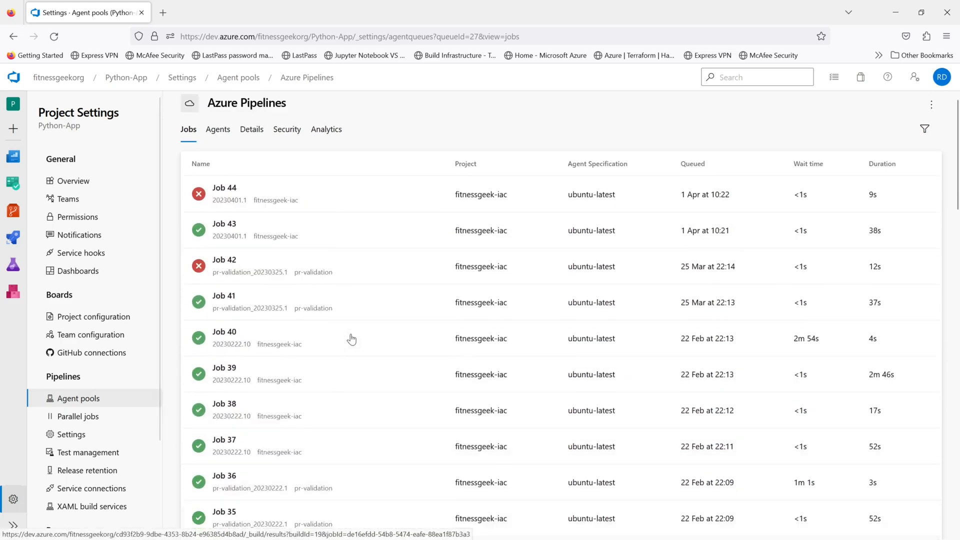
pyautogui.click(77, 398)
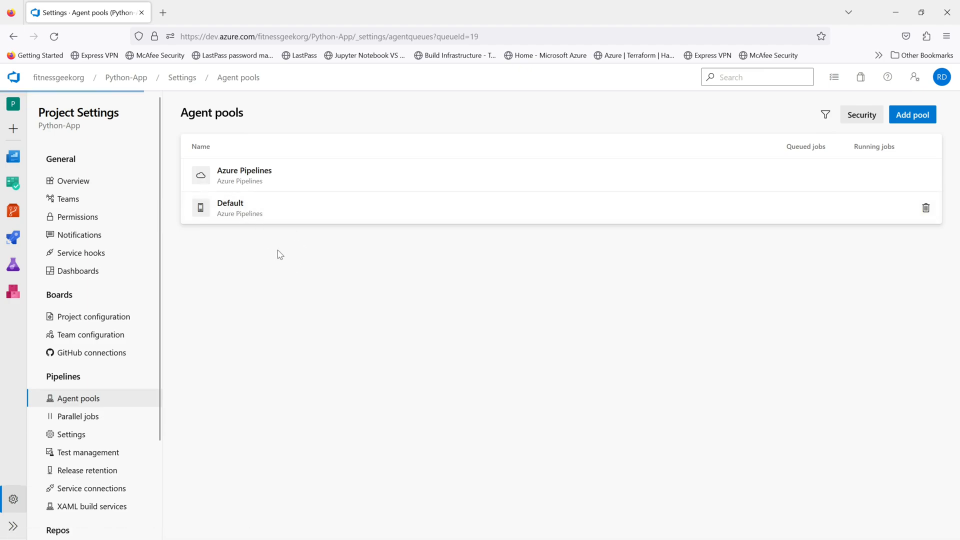
pyautogui.click(230, 203)
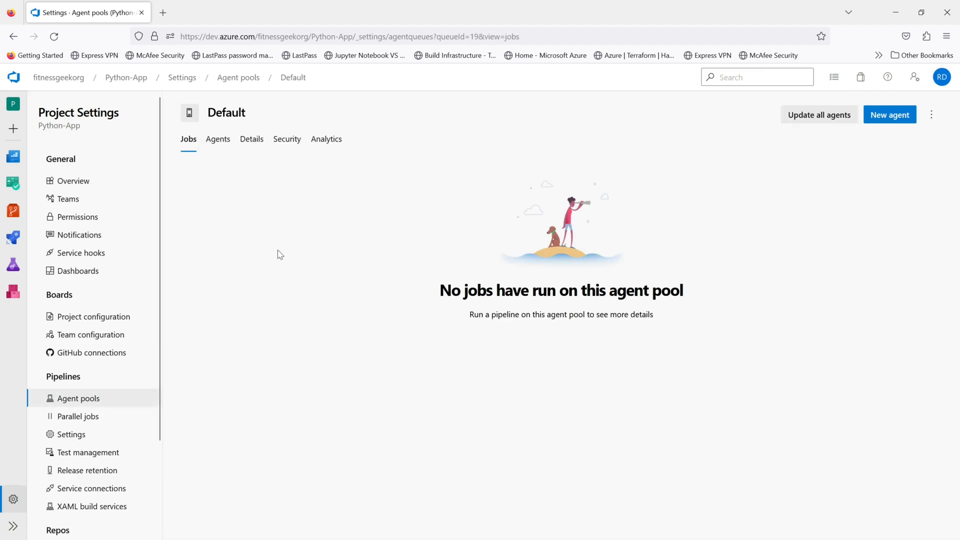
pyautogui.moveTo(574, 330)
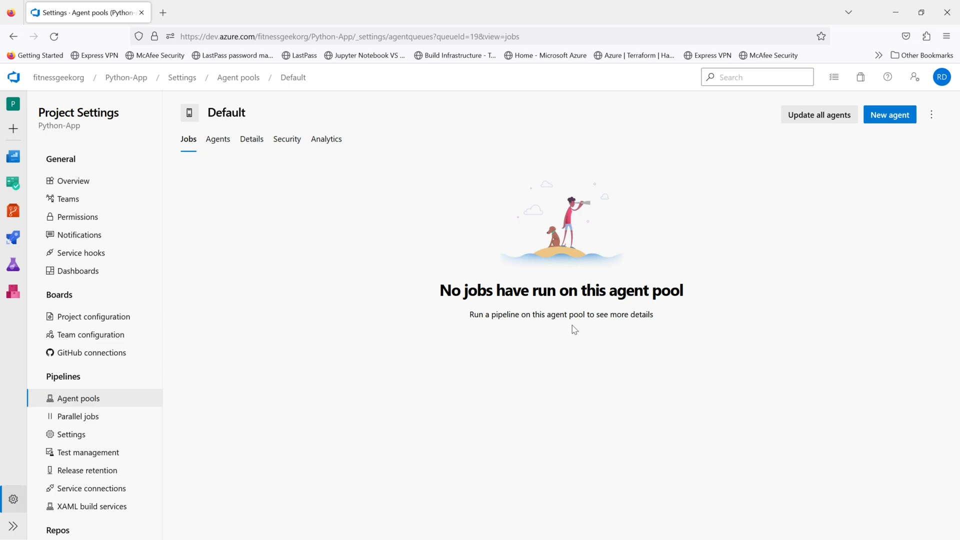
pyautogui.moveTo(344, 211)
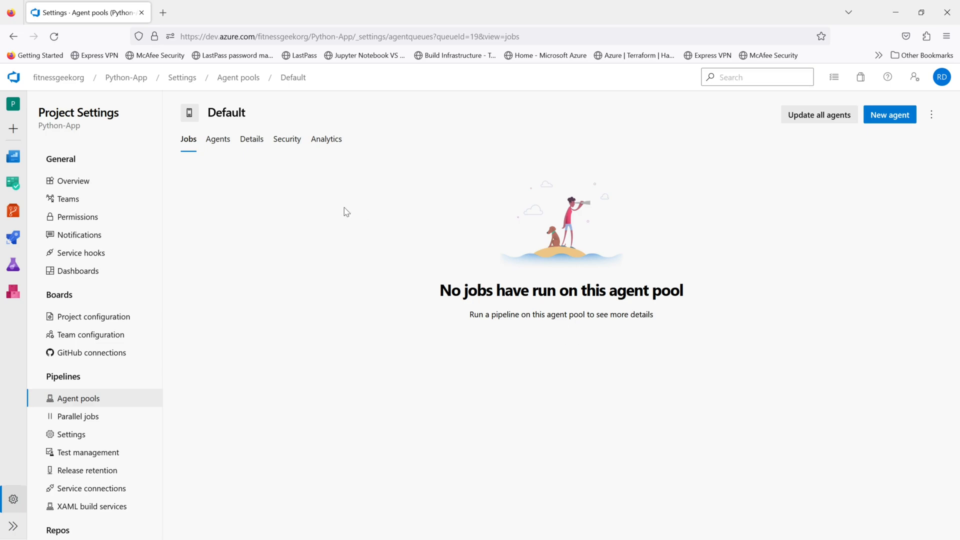
pyautogui.click(889, 114)
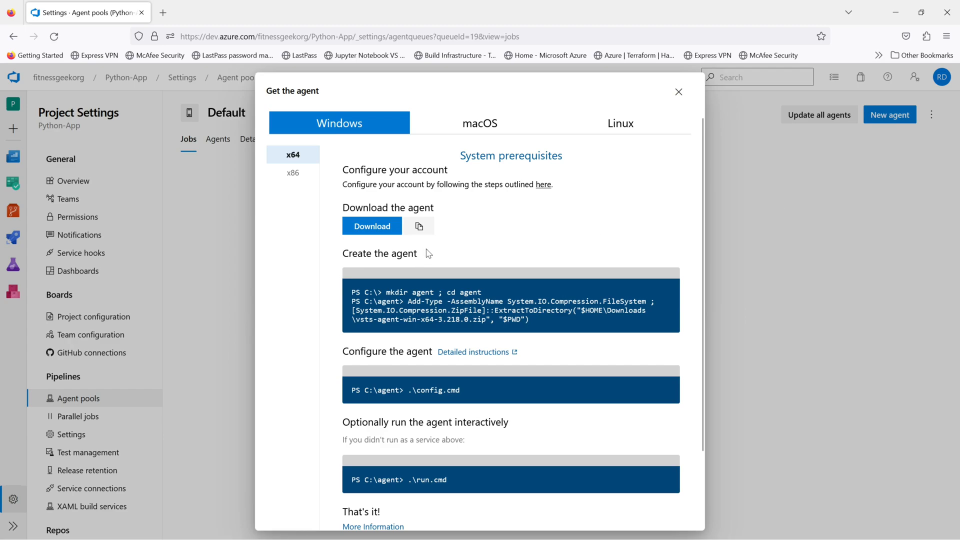
pyautogui.moveTo(527, 256)
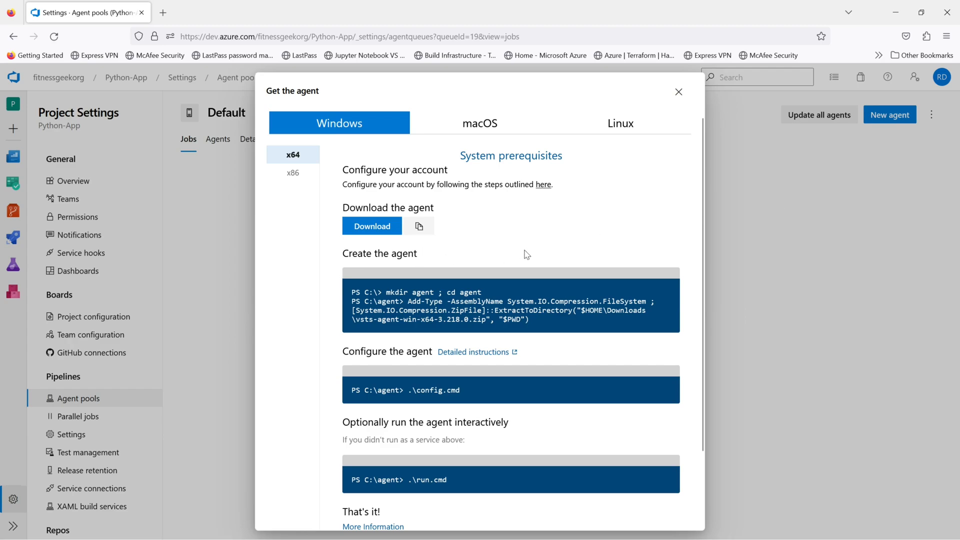
pyautogui.scroll(-3)
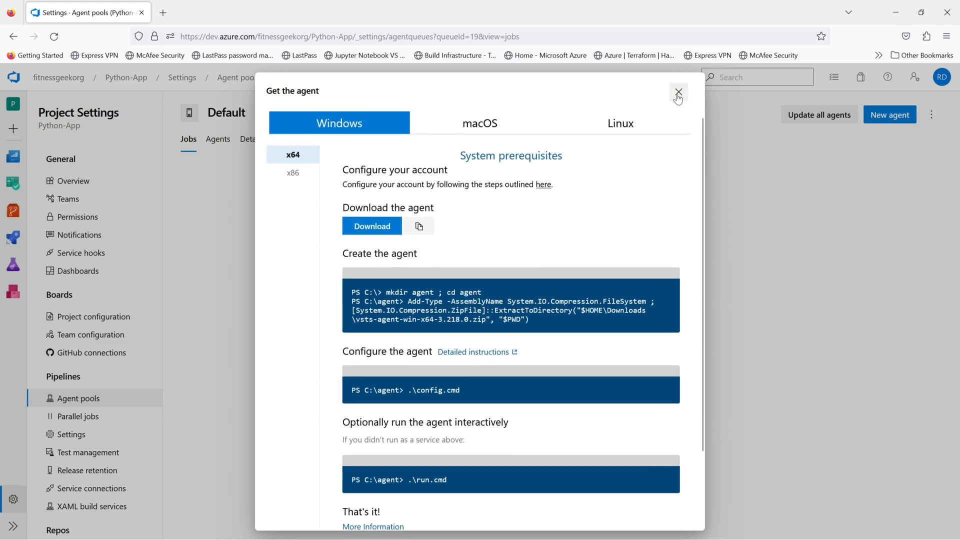
pyautogui.click(678, 92)
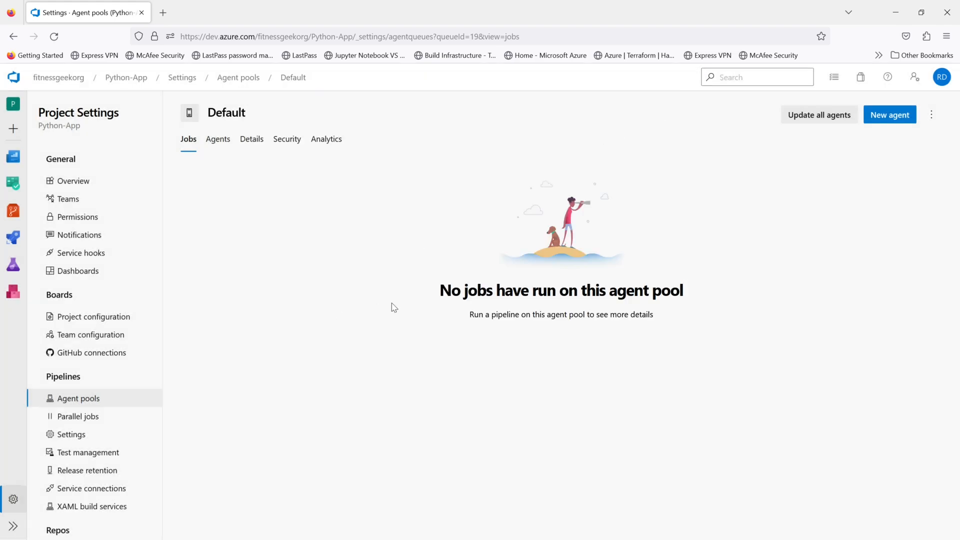
# Step: View the Parallel jobs quotas for Microsoft-hosted and self-hosted, then move to pipeline Settings
pyautogui.click(77, 416)
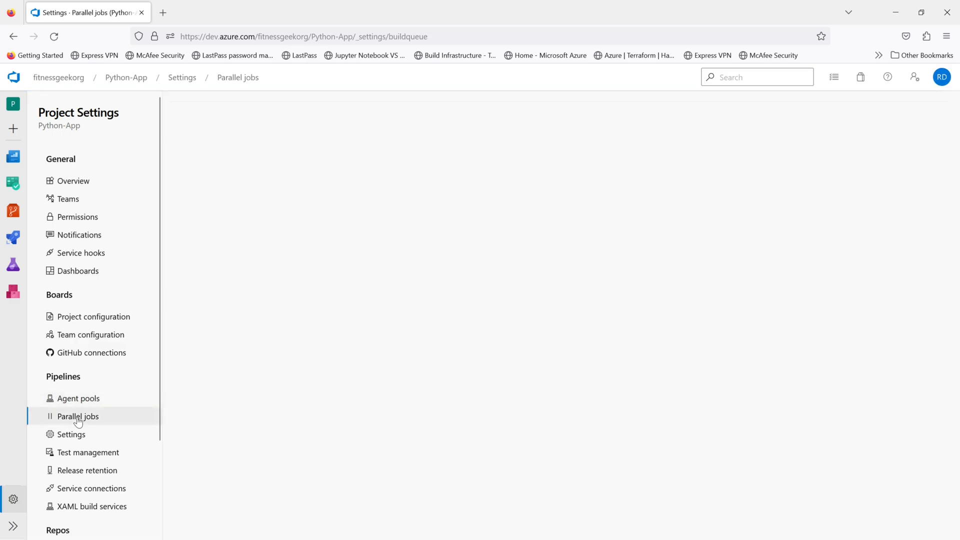
pyautogui.click(77, 416)
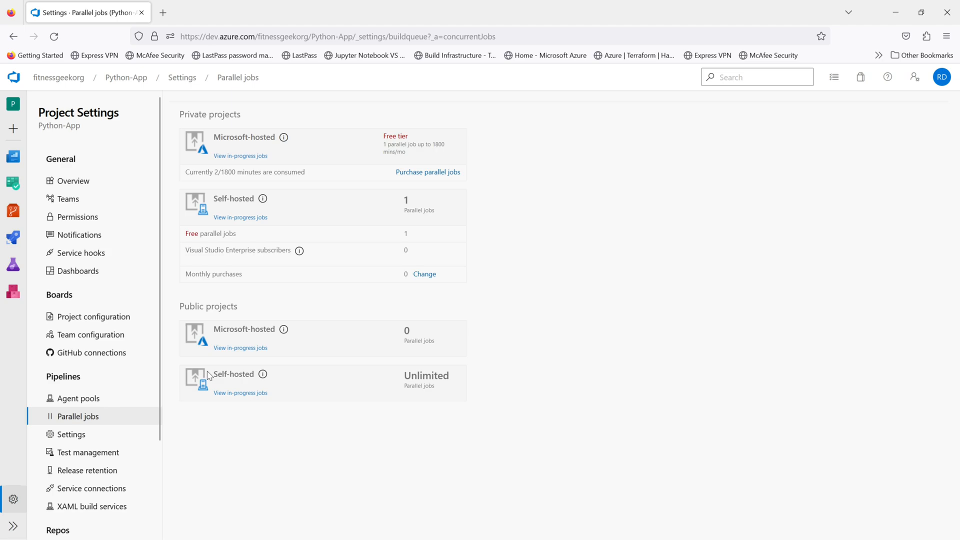
pyautogui.moveTo(486, 178)
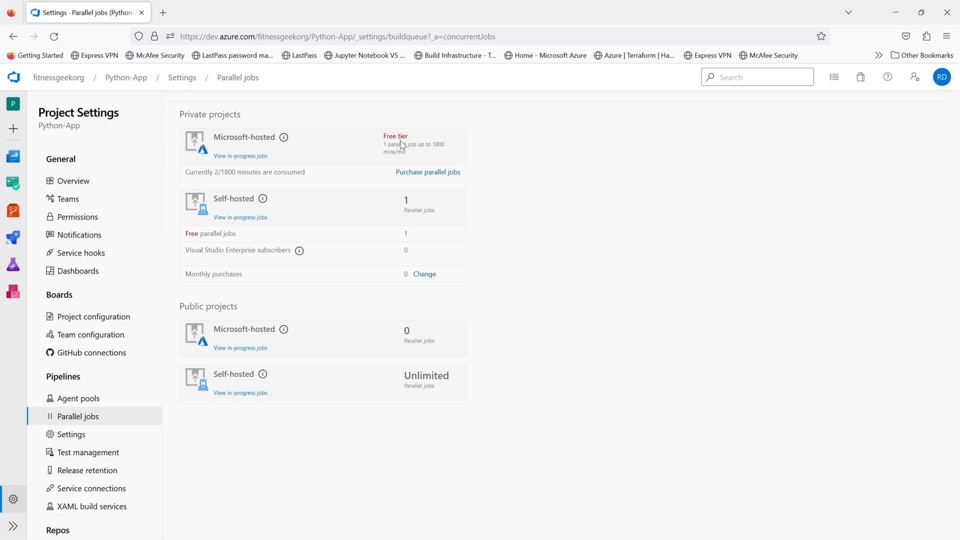
pyautogui.moveTo(423, 434)
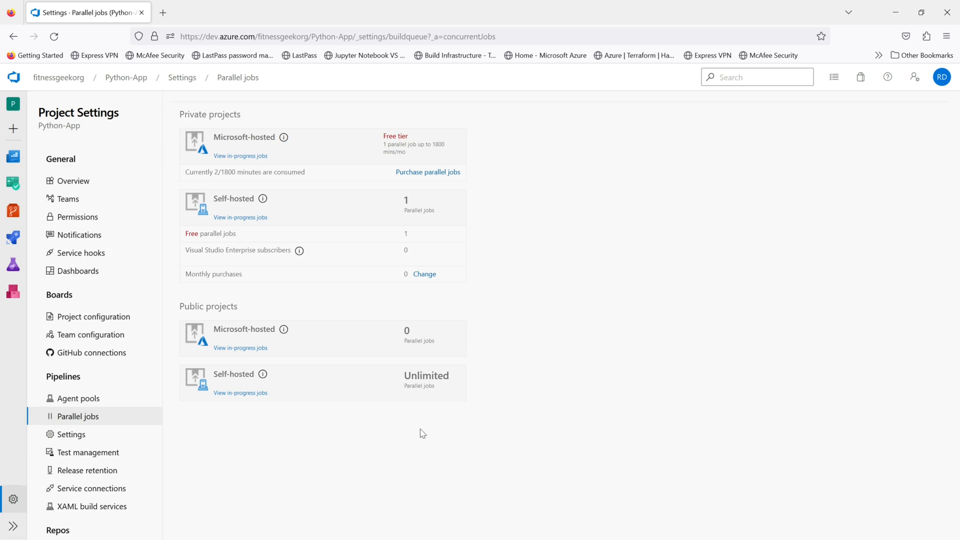
pyautogui.moveTo(90, 443)
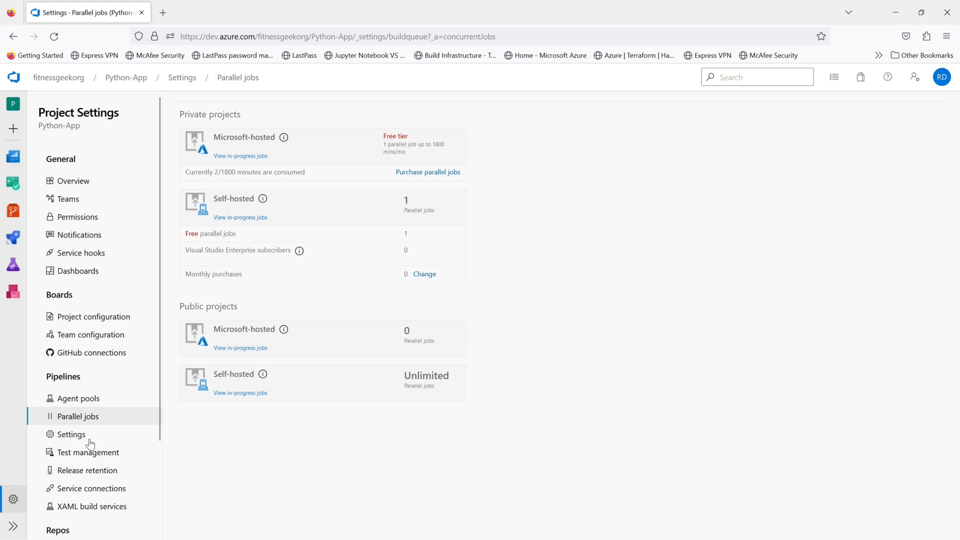
pyautogui.moveTo(89, 443)
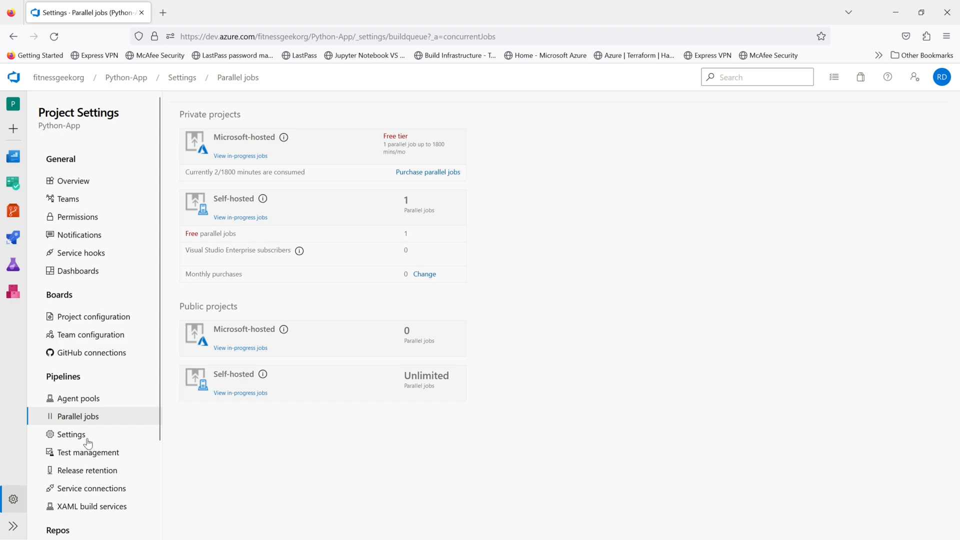
pyautogui.moveTo(88, 441)
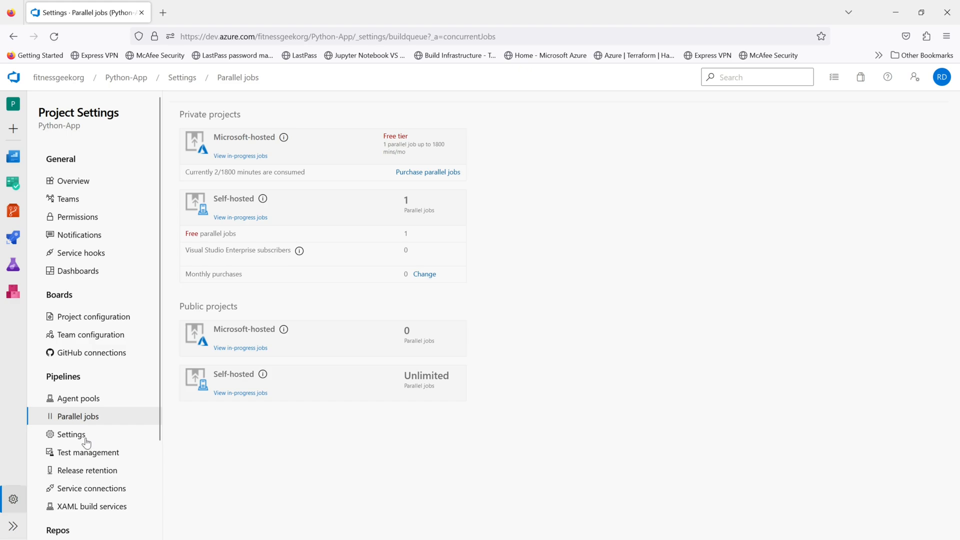
pyautogui.click(71, 434)
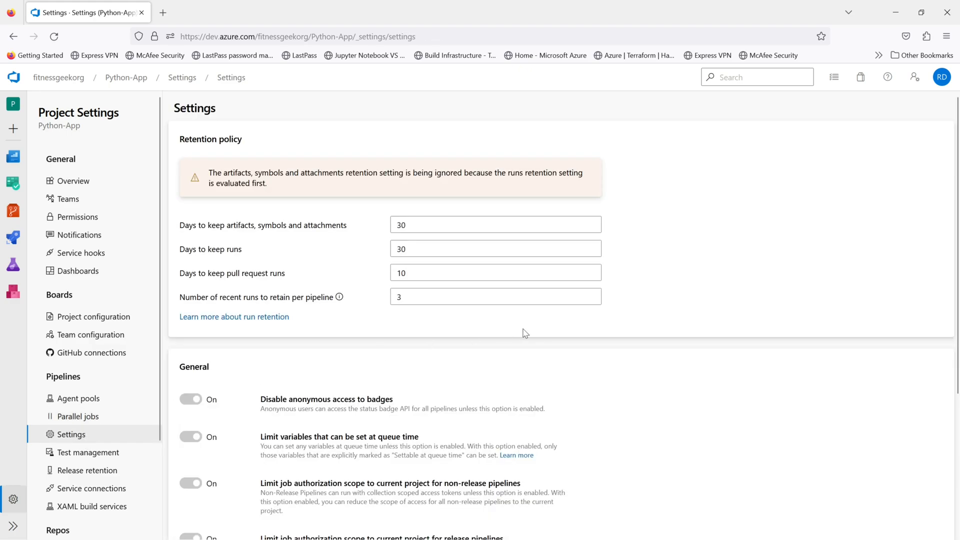
# Step: Scroll past the retention policy days to the General options for badges, variables and job scope
pyautogui.scroll(-3)
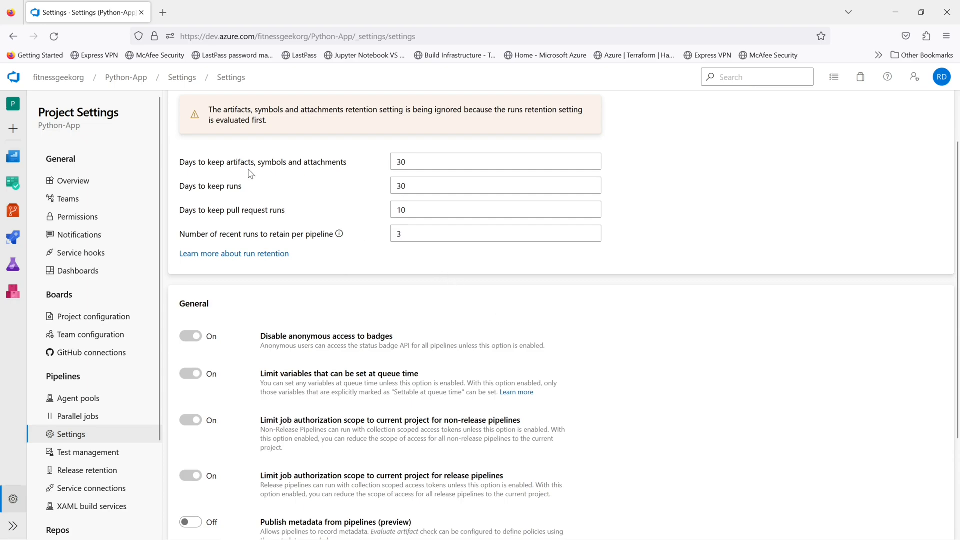
pyautogui.moveTo(251, 188)
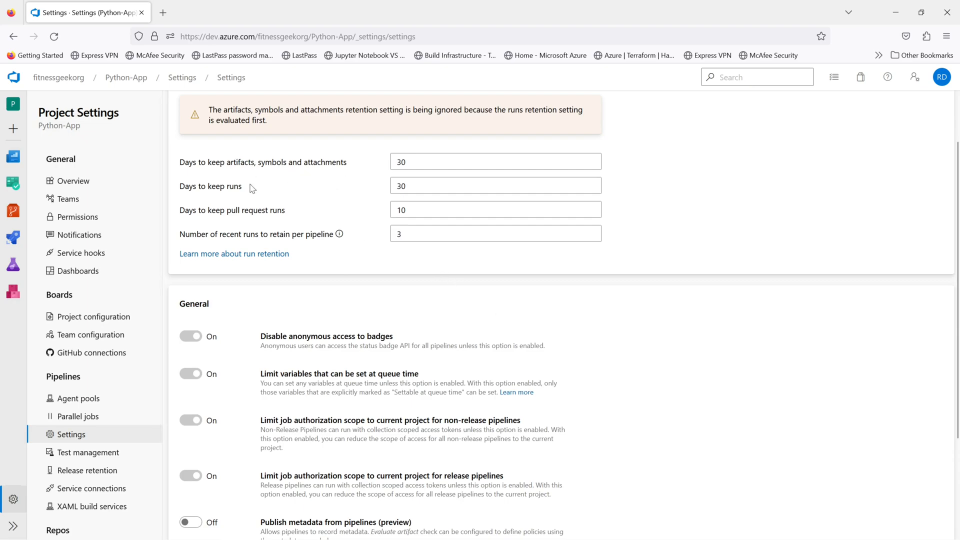
pyautogui.moveTo(304, 218)
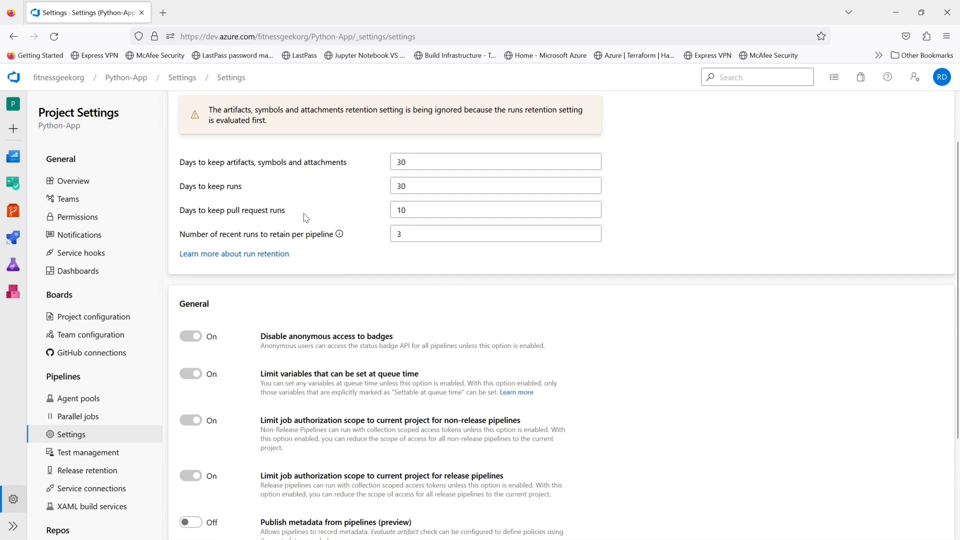
pyautogui.moveTo(361, 282)
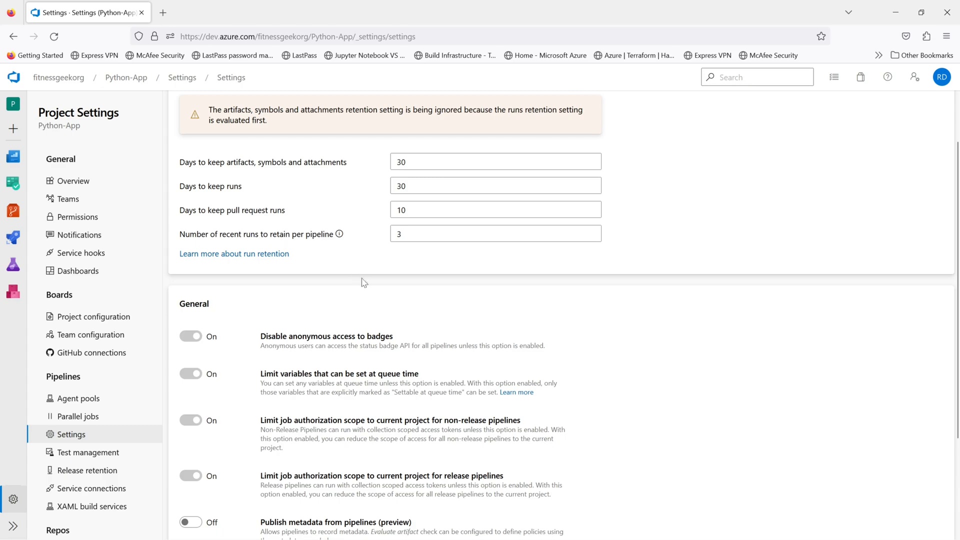
pyautogui.scroll(-3)
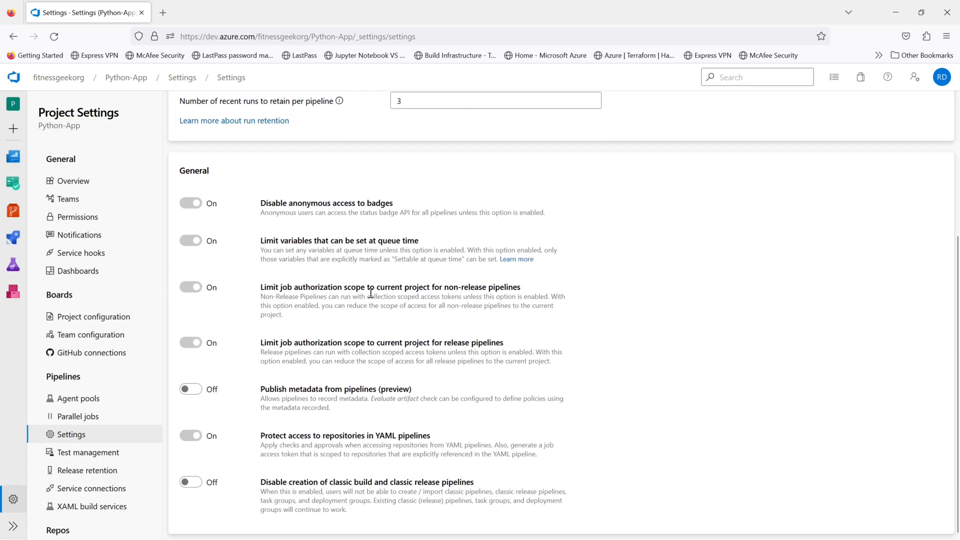